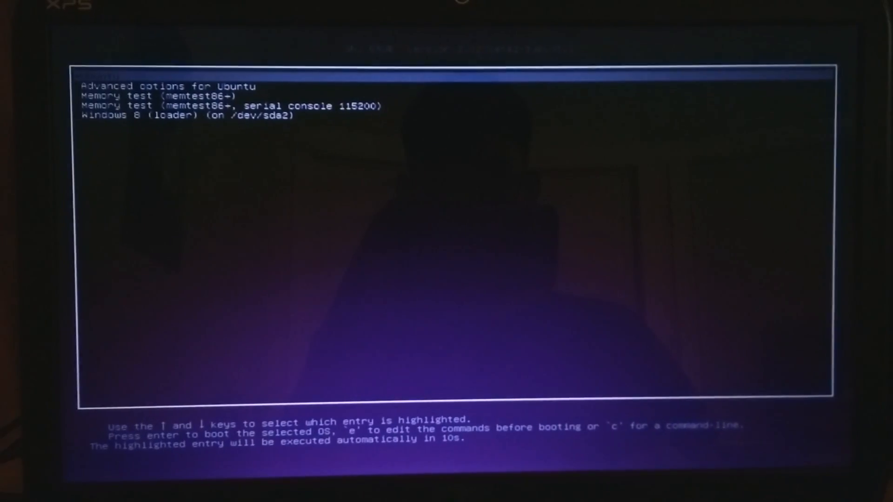
Select 'Windows 8 (loader)' in the GRUB menu and boot into Windows.
key("Down")
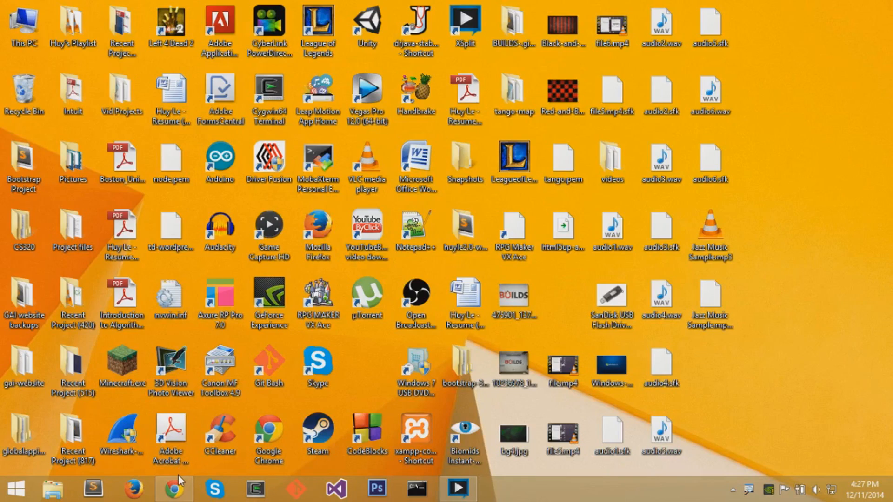
Search Google for 'ext2explore' in Chrome and open the ext2explore 2.0 beta SourceForge result.
left_click(174, 489)
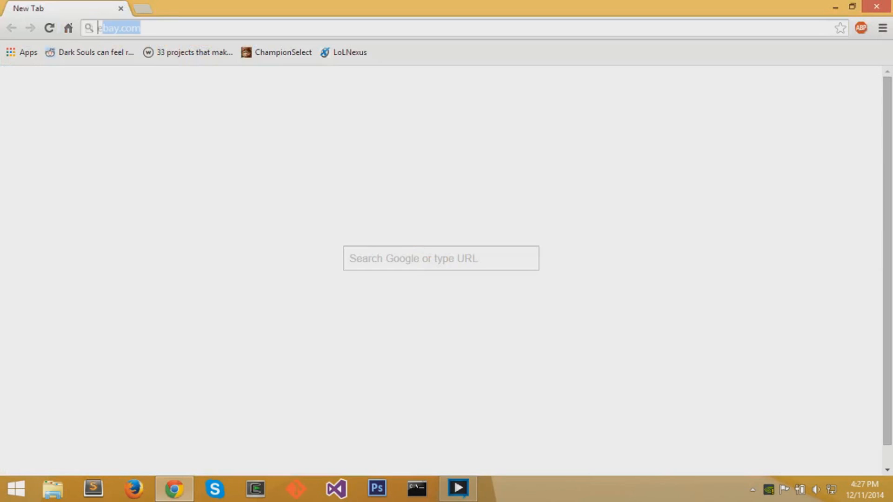
type("ext2explore")
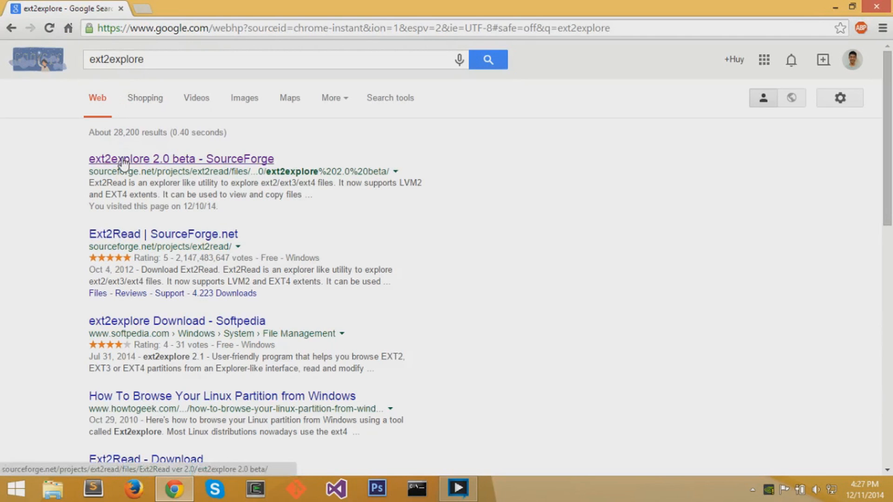
left_click(180, 159)
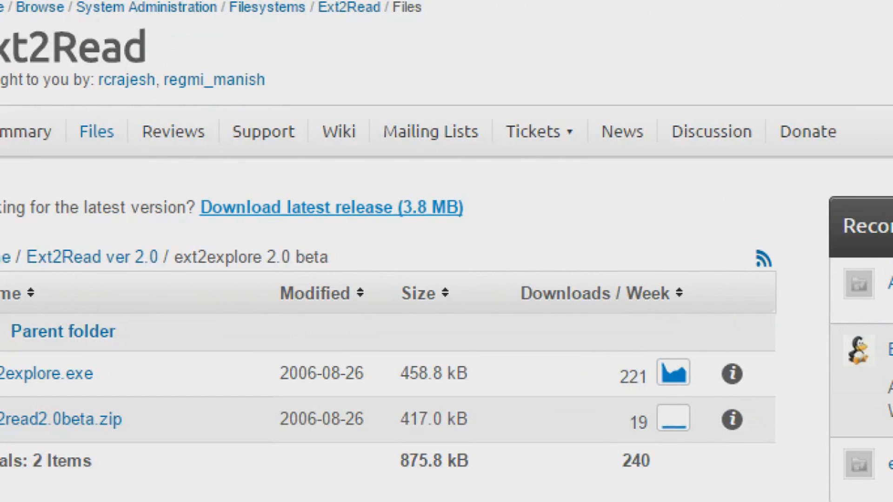
Download the latest ext2explore release and save ext2explore-2.2.71.zip to the Desktop.
left_click(331, 206)
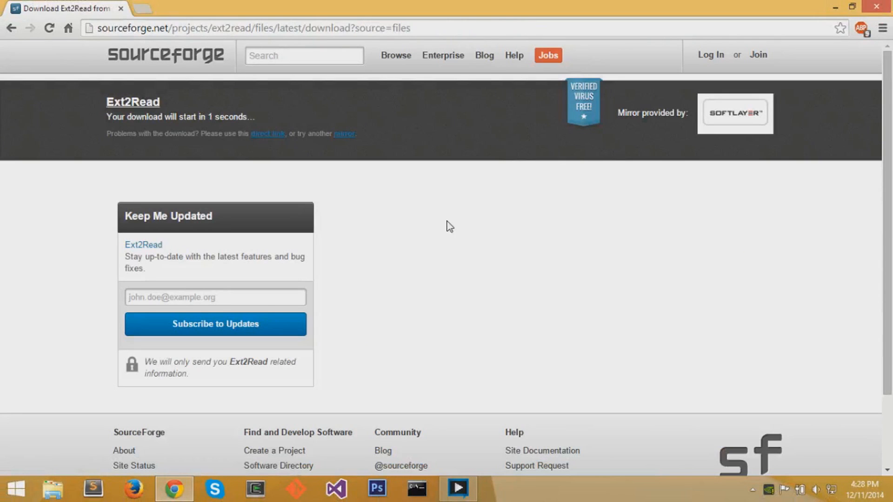
mouse_move(445, 232)
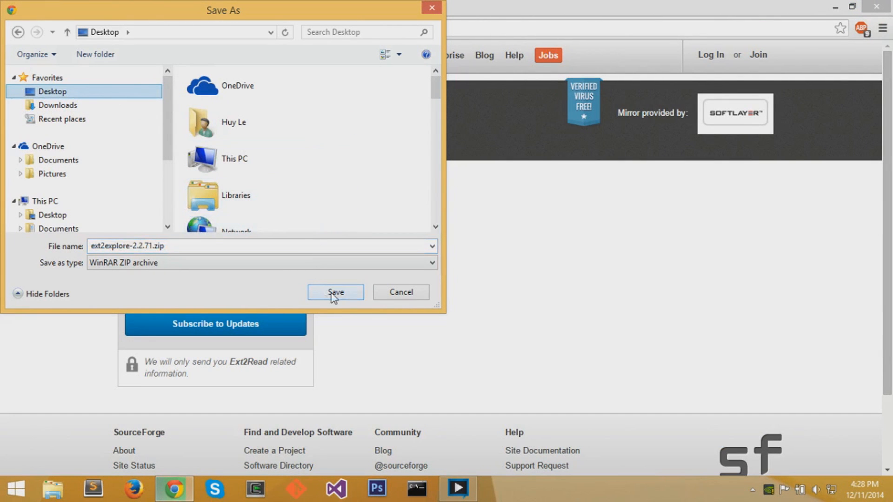
left_click(336, 292)
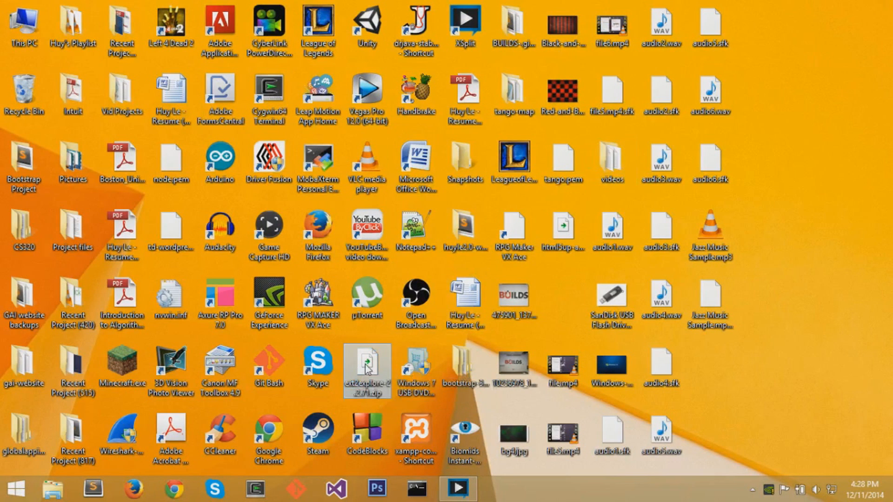
Extract ext2explore-2.2.71.zip to a desktop folder and open the ext2explore-2.2.71 folder.
right_click(367, 371)
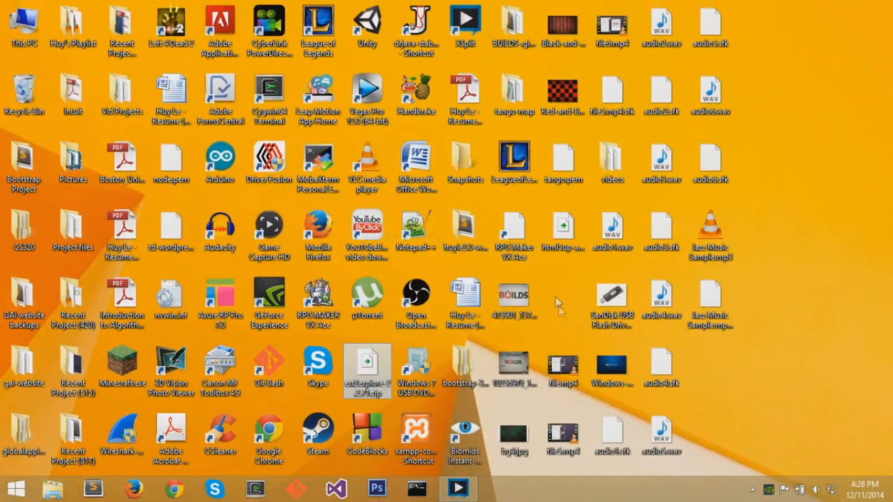
double_click(367, 367)
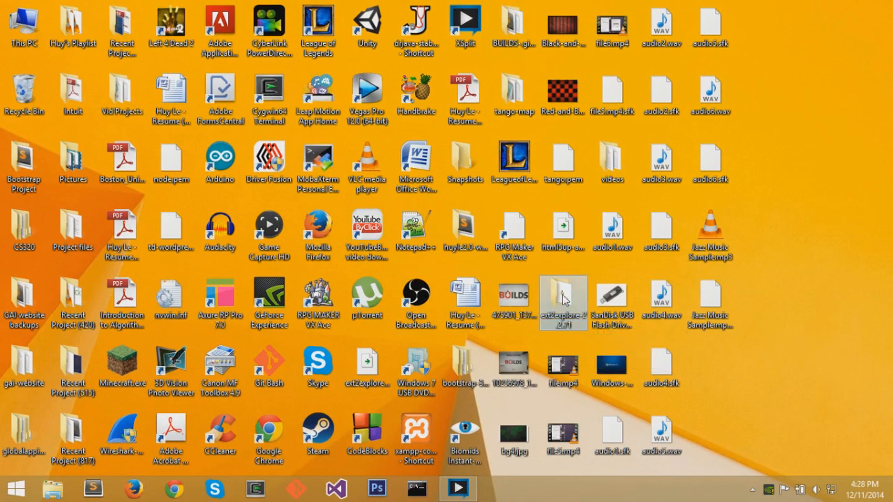
double_click(562, 296)
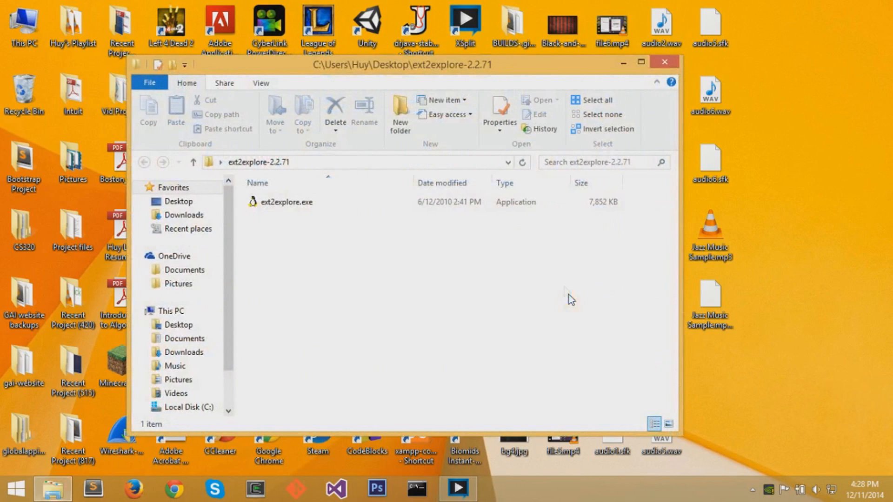
left_click(171, 311)
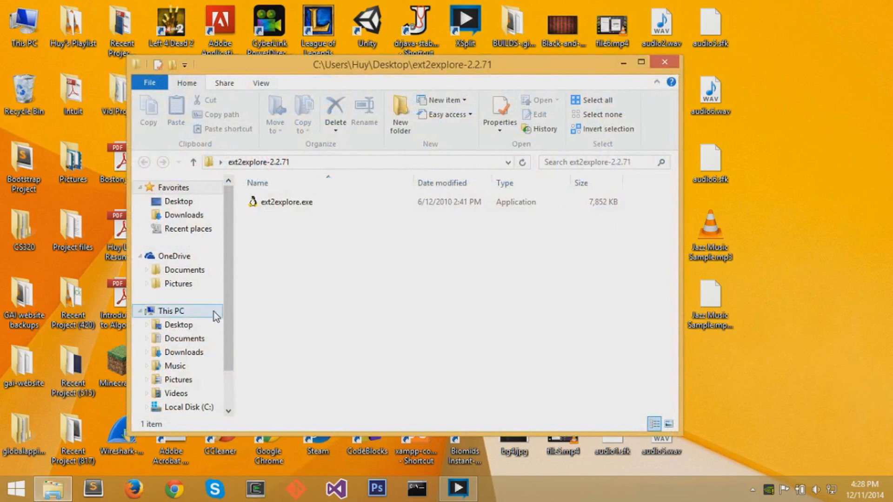
left_click(171, 310)
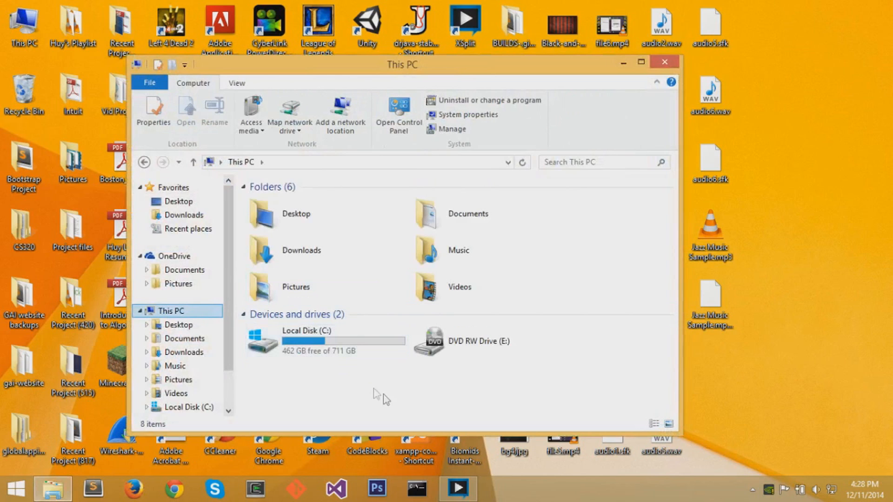
mouse_move(279, 335)
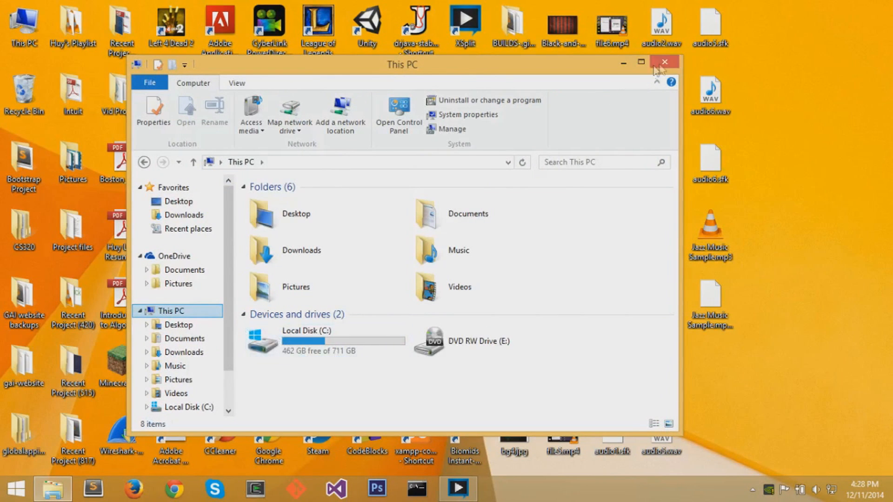
left_click(663, 62)
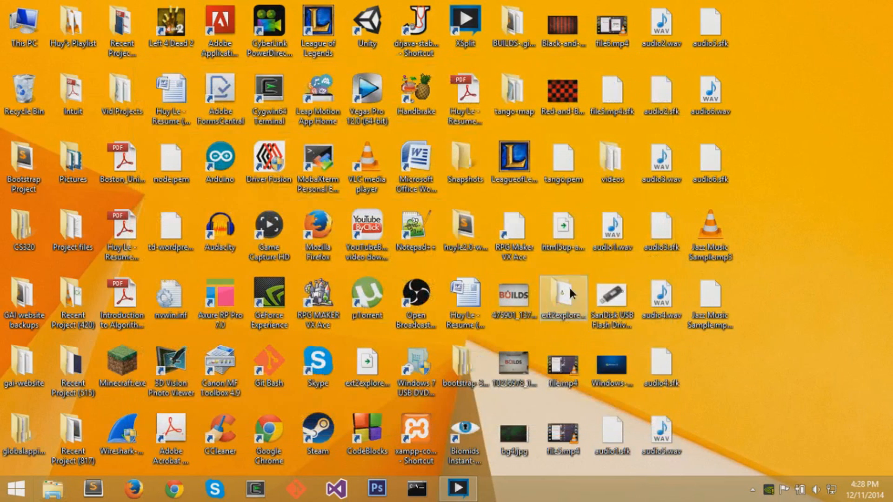
double_click(562, 294)
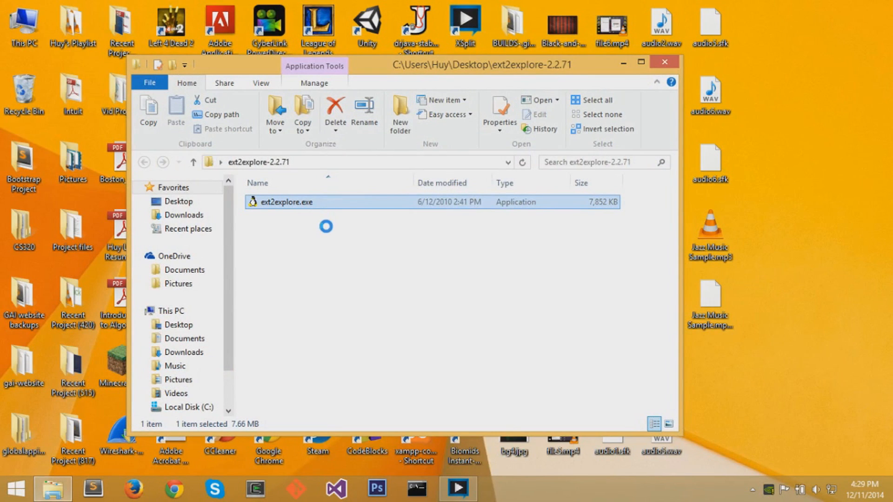
Run ext2explore.exe as administrator so it shows the /dev/sda6 Linux partition.
right_click(286, 202)
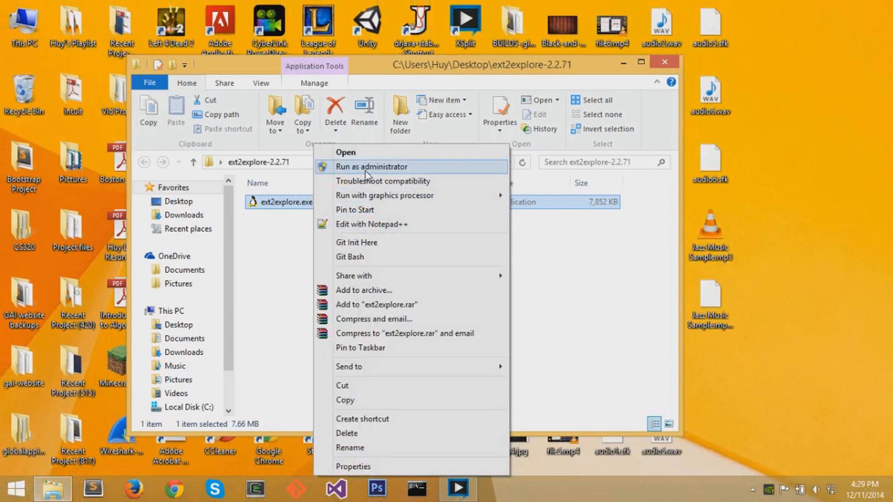
left_click(345, 152)
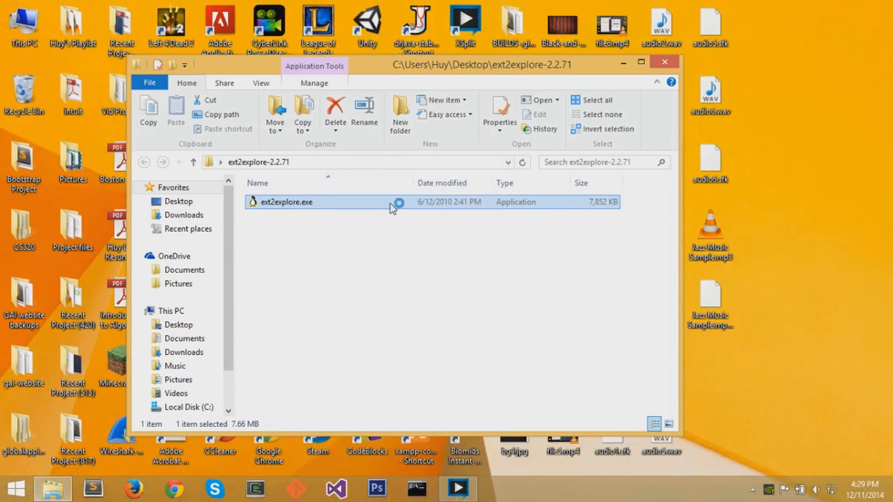
double_click(286, 202)
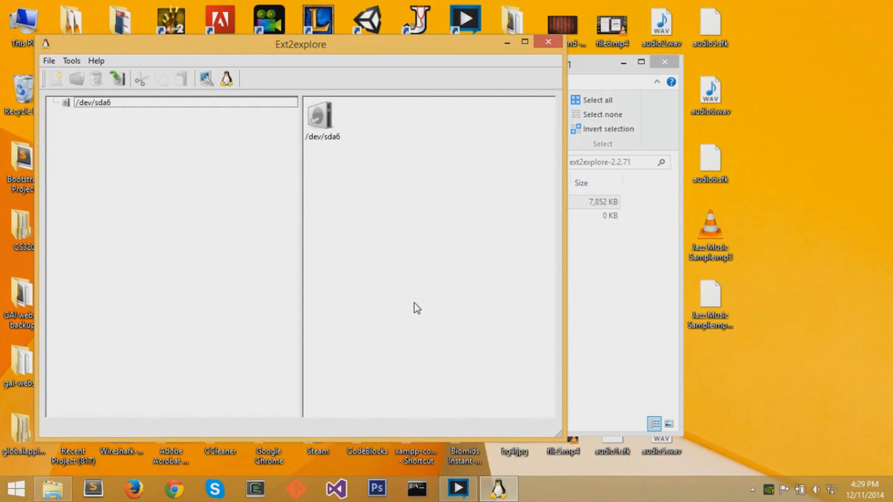
Browse /dev/sda6 into the home user folder's Desktop directory containing the video files.
left_click(321, 120)
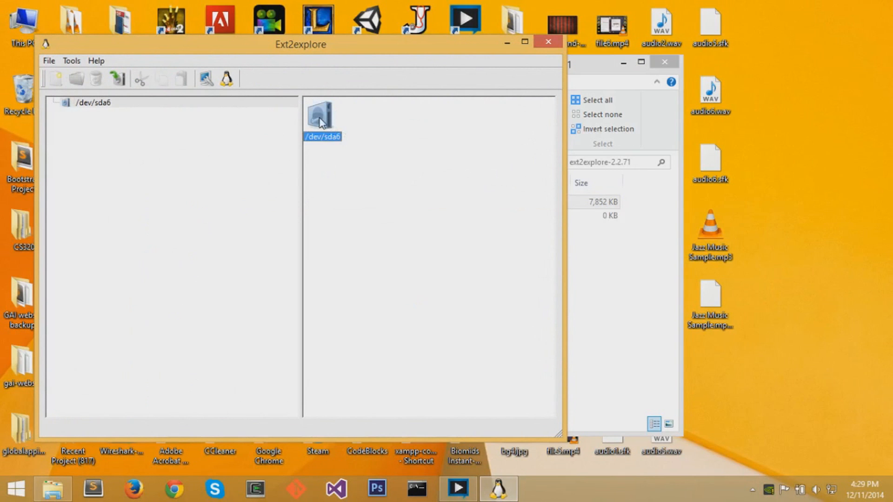
double_click(321, 113)
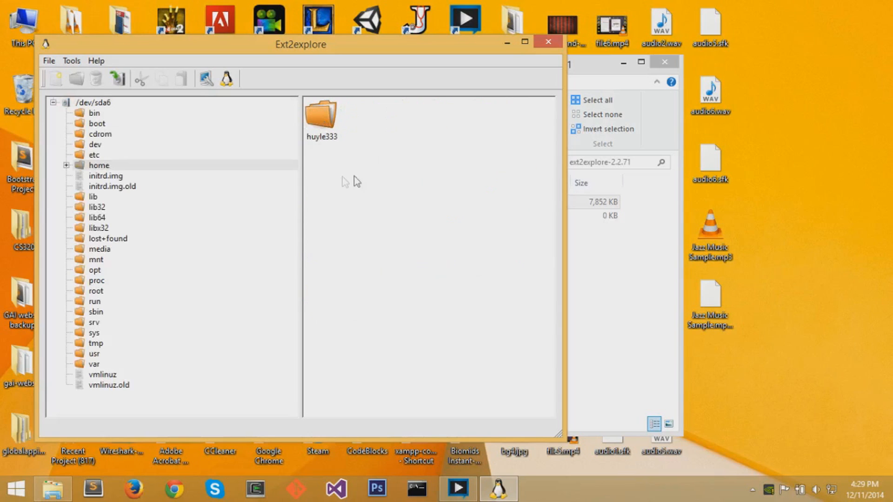
double_click(322, 117)
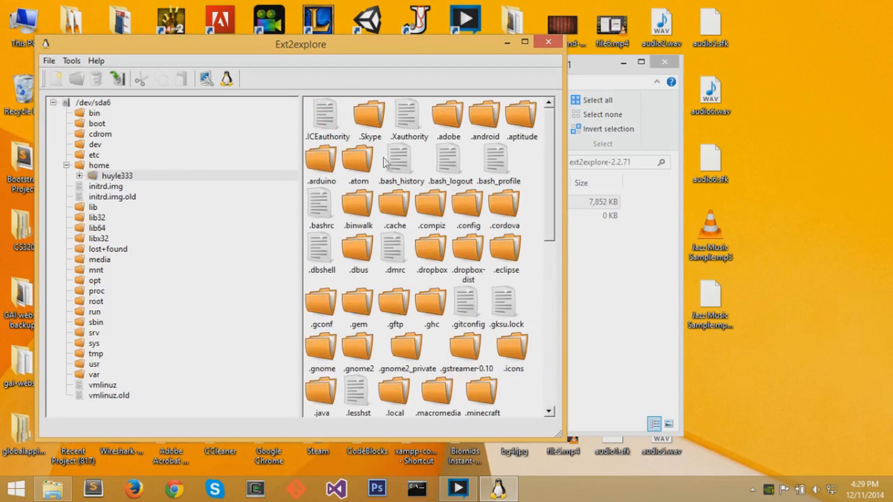
scroll("down", 3)
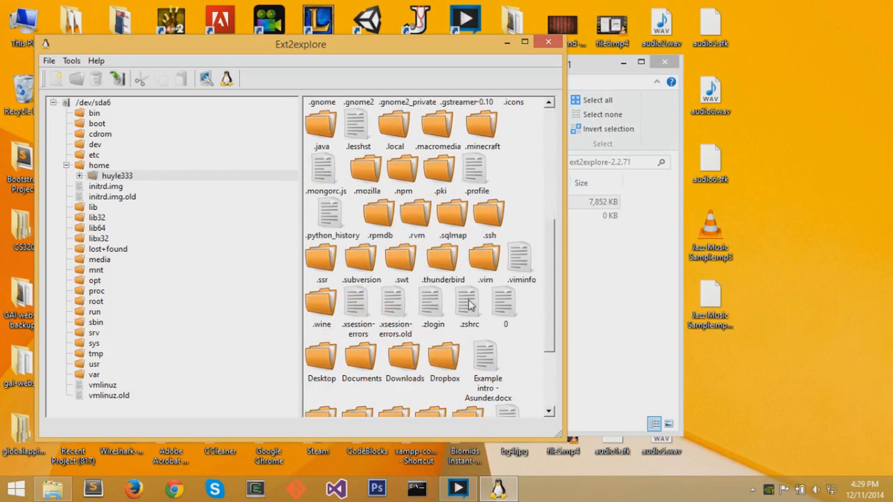
scroll("down", 3)
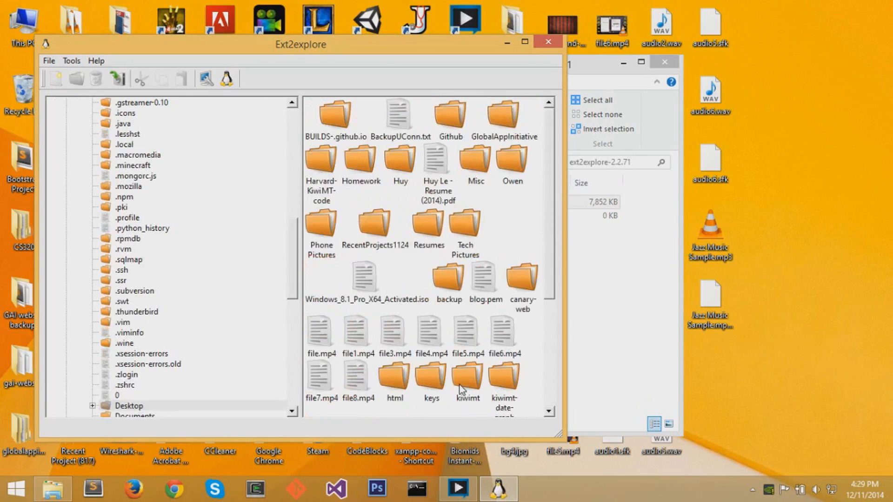
left_click(321, 376)
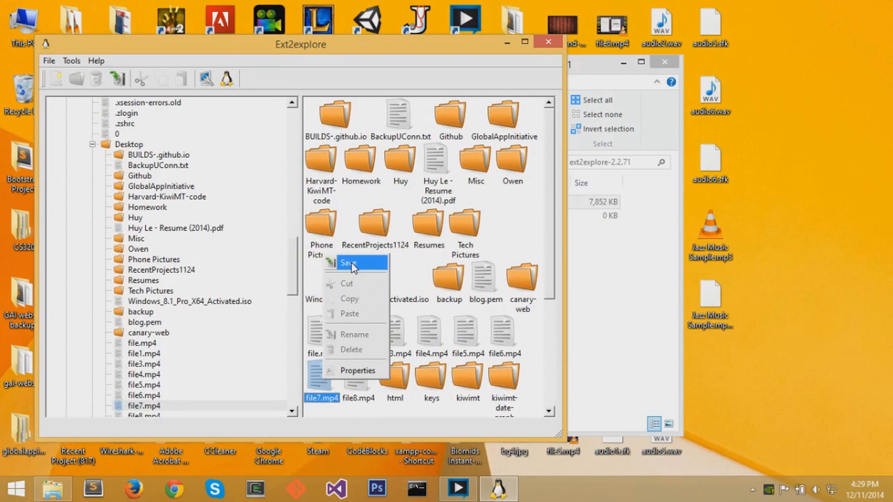
Save file7.mp4 and file8.mp4 from the Ubuntu Desktop folder to the Windows desktop, then close Ext2explore.
left_click(354, 268)
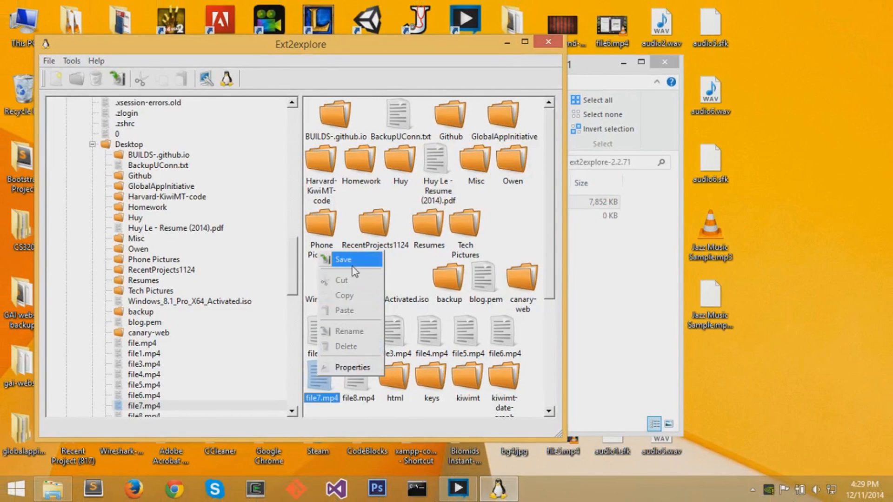
left_click(343, 260)
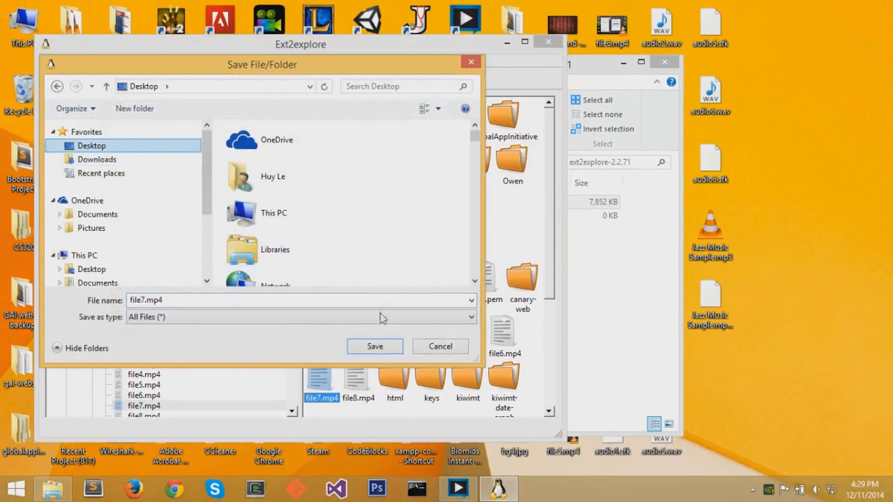
left_click(374, 346)
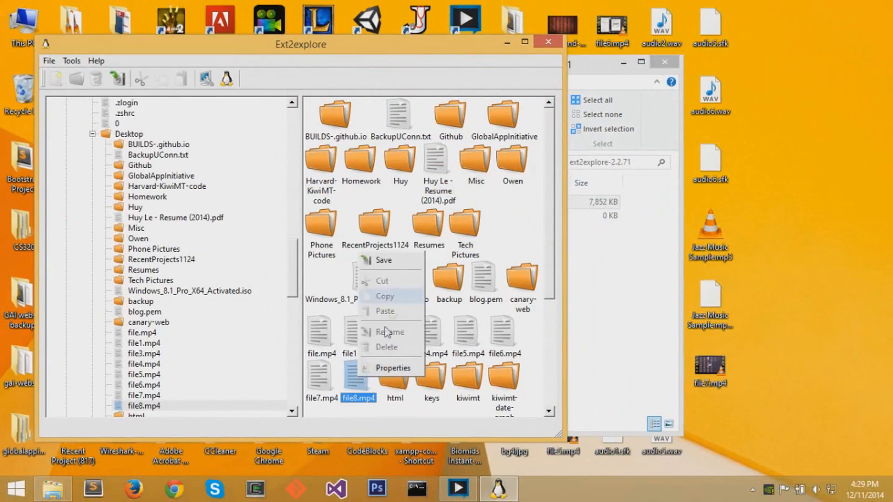
left_click(383, 261)
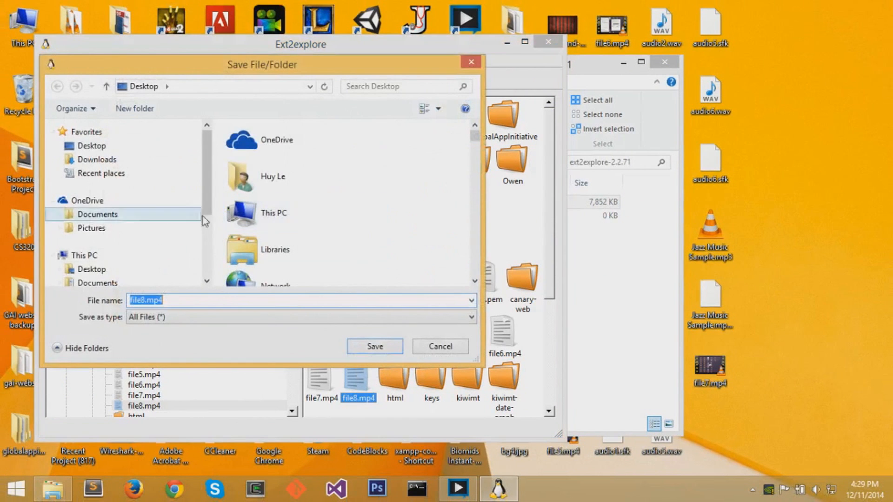
left_click(439, 346)
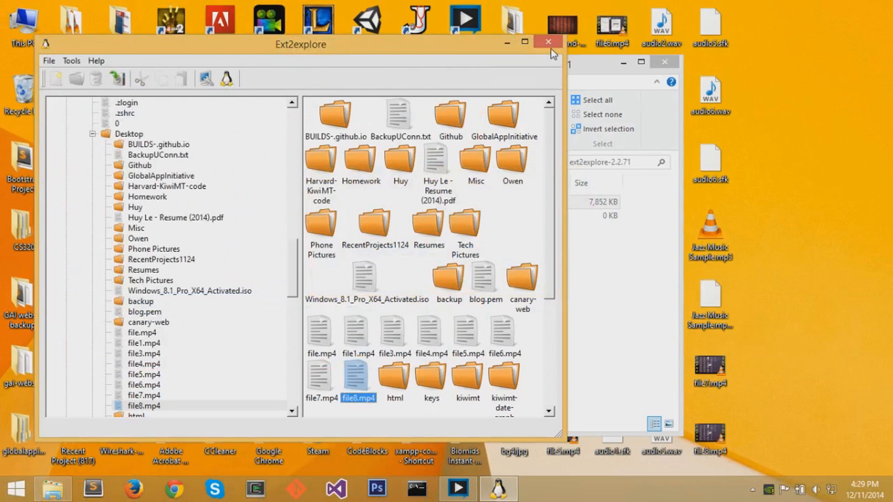
left_click(548, 41)
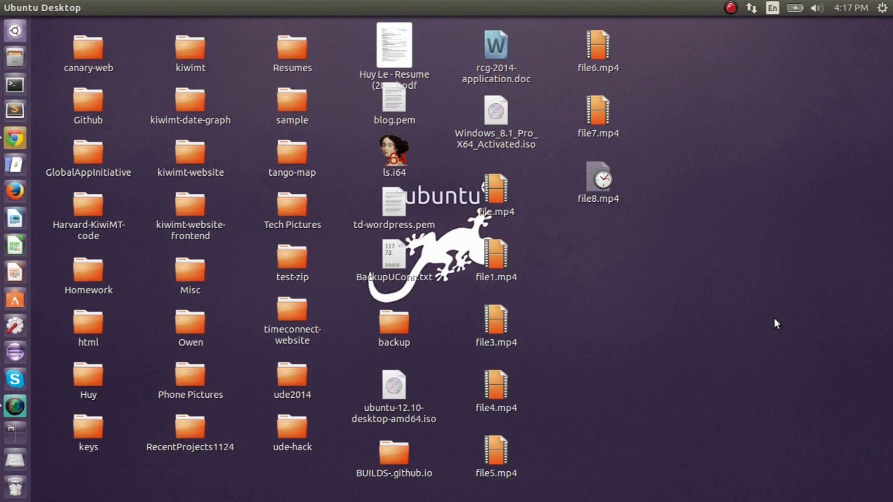
mouse_move(753, 364)
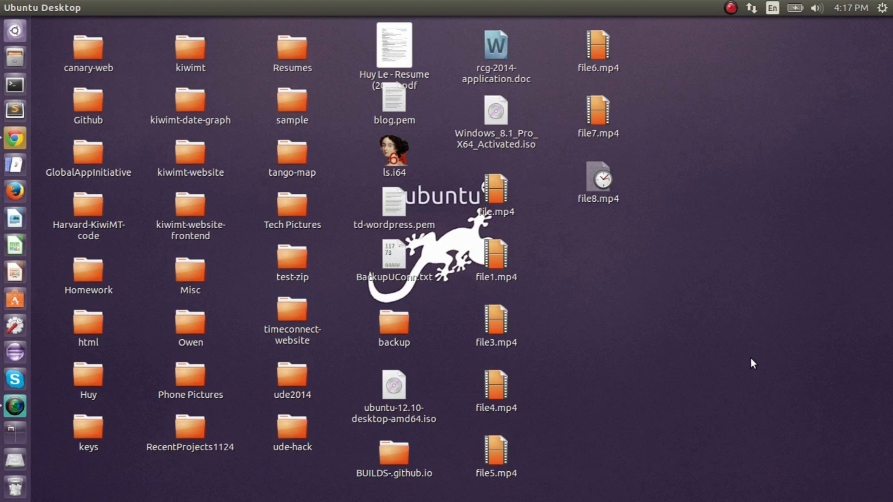
mouse_move(58, 67)
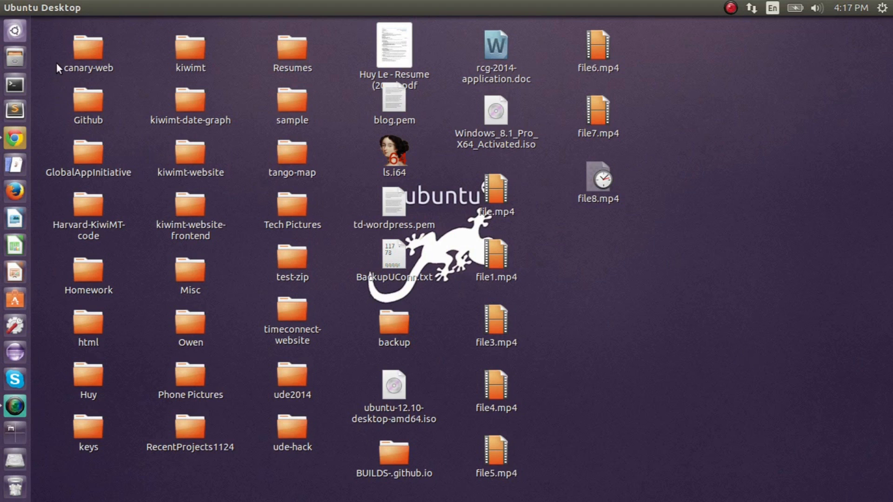
mouse_move(14, 463)
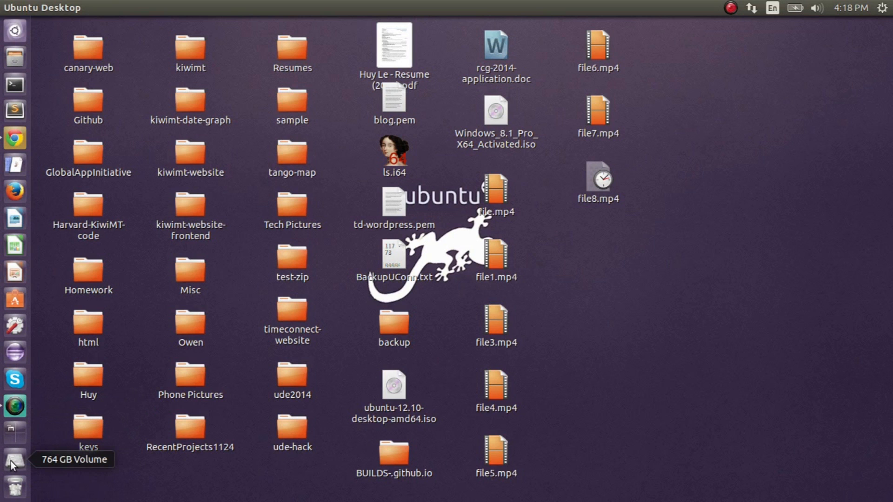
left_click(14, 459)
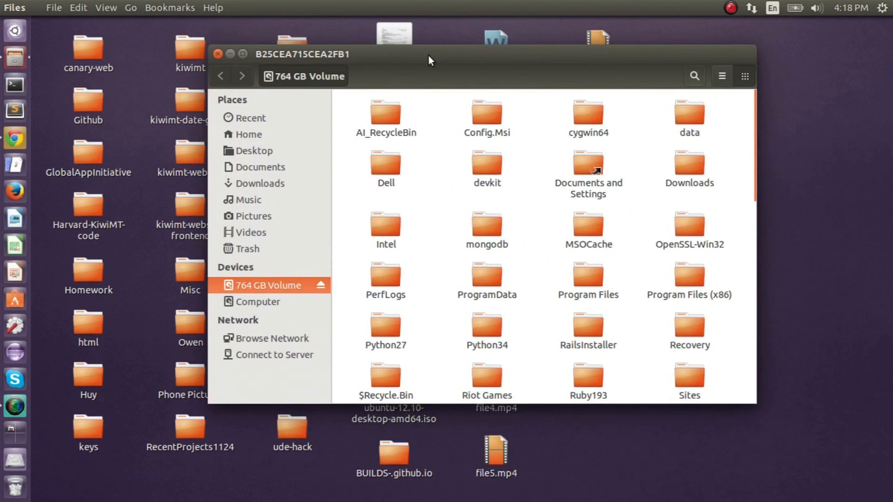
scroll("down", 3)
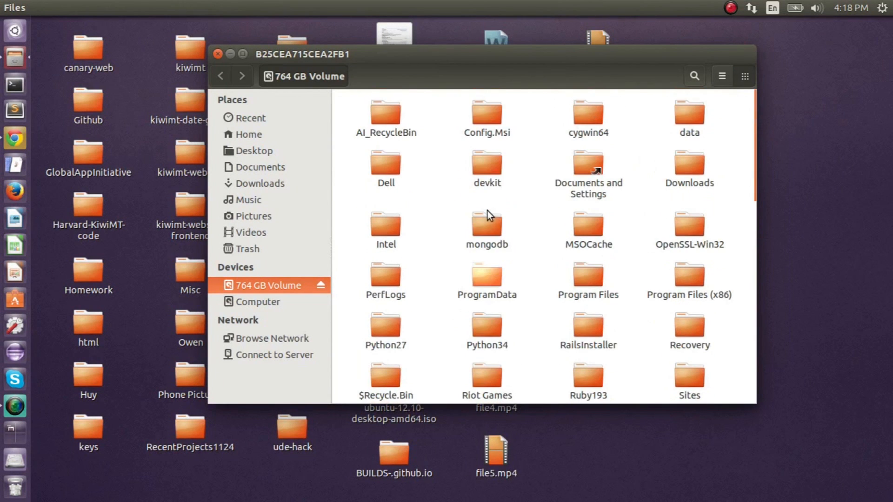
left_click(218, 54)
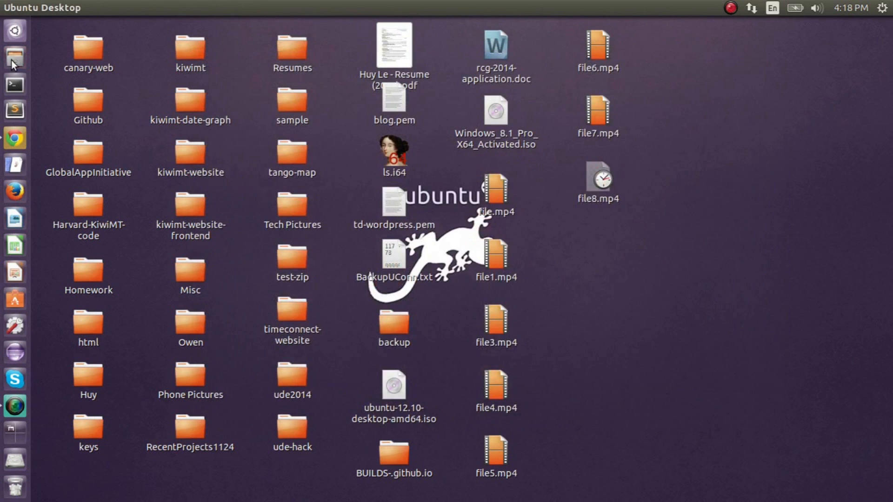
From a new Files window, go via Computer to the 764 GB Volume and list the Windows drive's top-level folders.
left_click(14, 57)
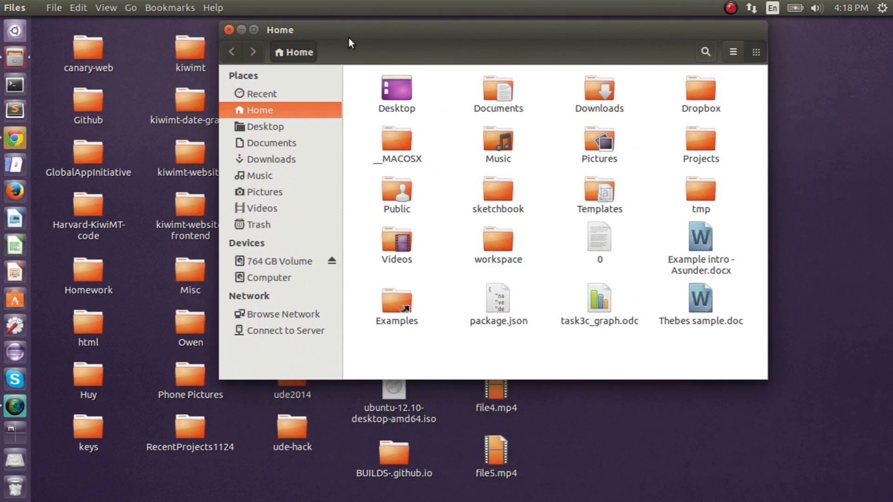
mouse_move(271, 287)
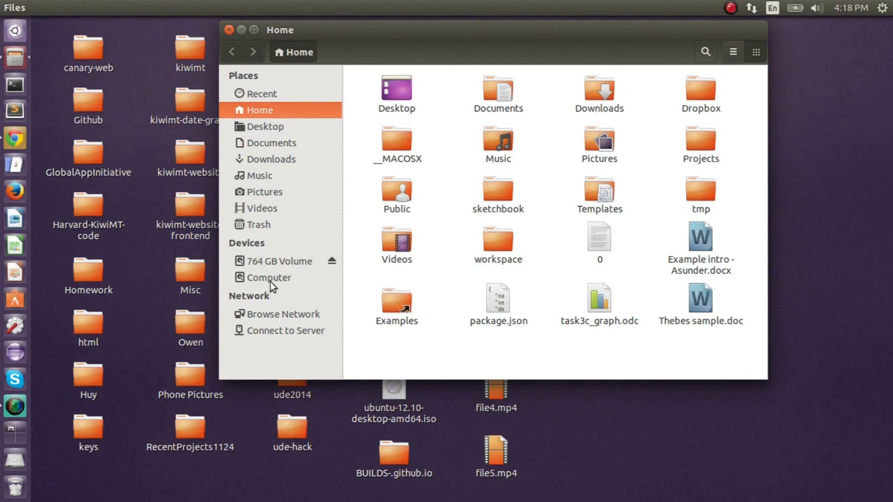
left_click(269, 277)
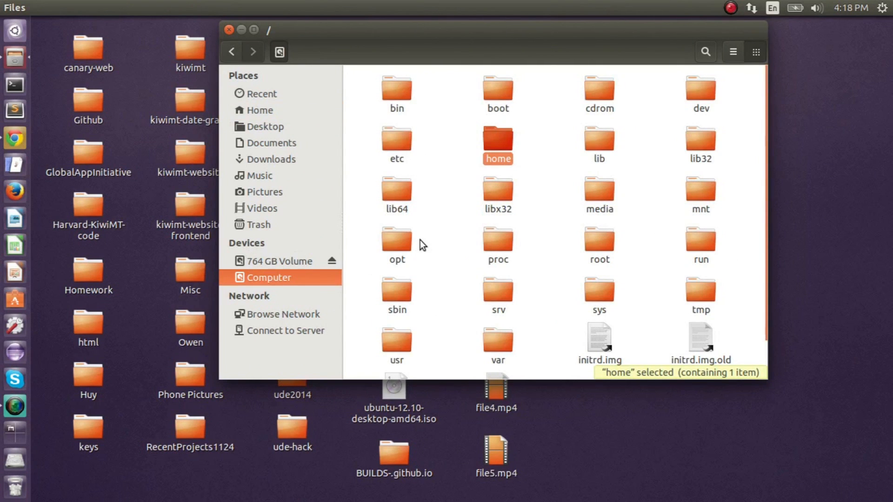
scroll("down", 3)
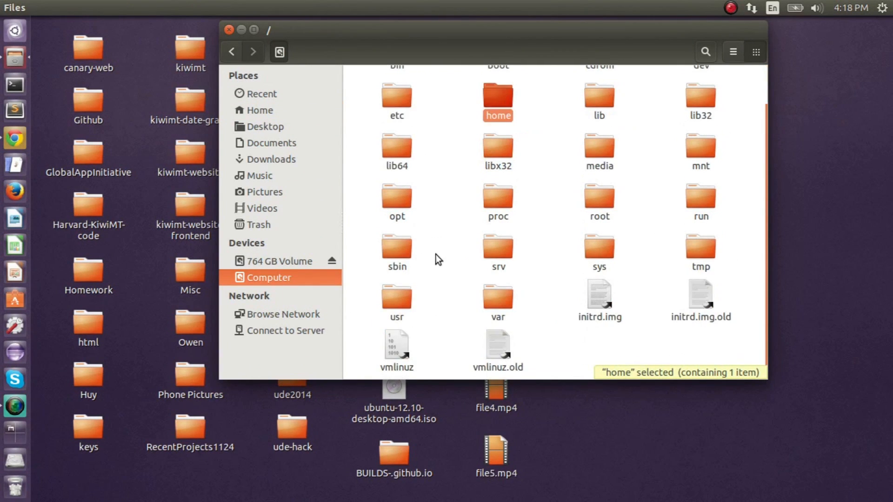
mouse_move(428, 265)
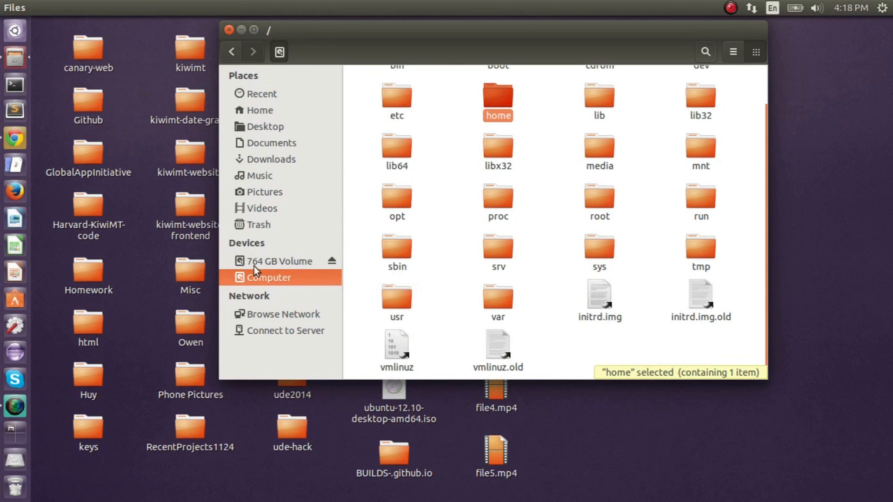
left_click(279, 261)
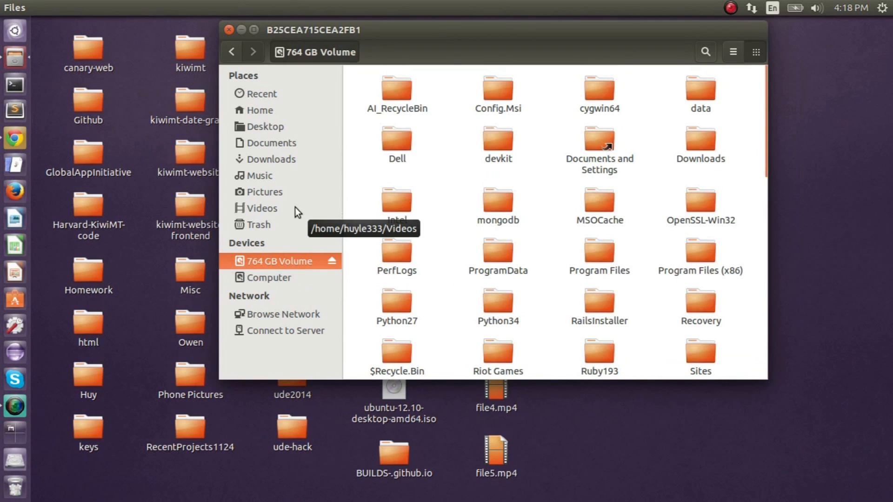
mouse_move(453, 253)
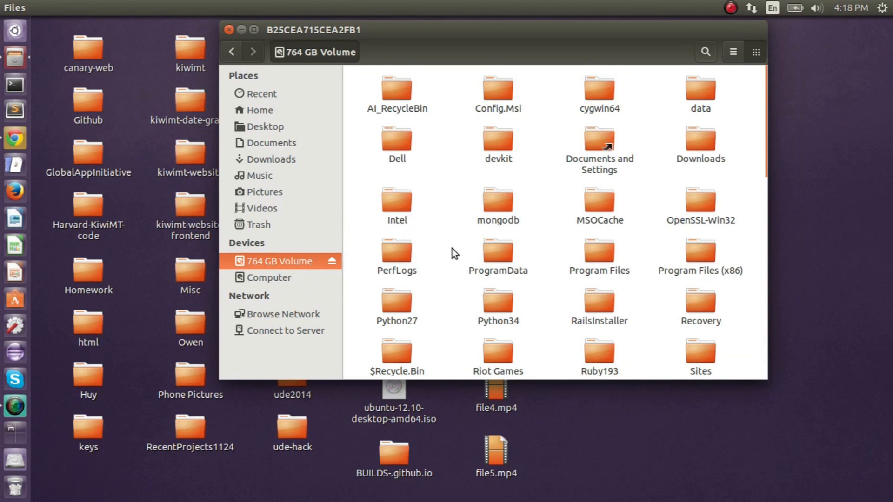
scroll("down", 3)
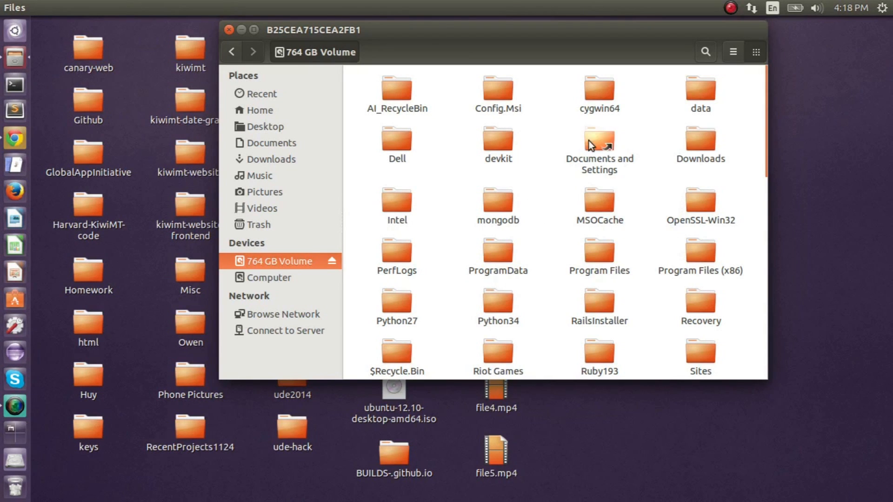
Copy Red-and-Black-Background-9.jpg from Documents and Settings > user > Desktop to the Ubuntu desktop and close Files.
double_click(599, 139)
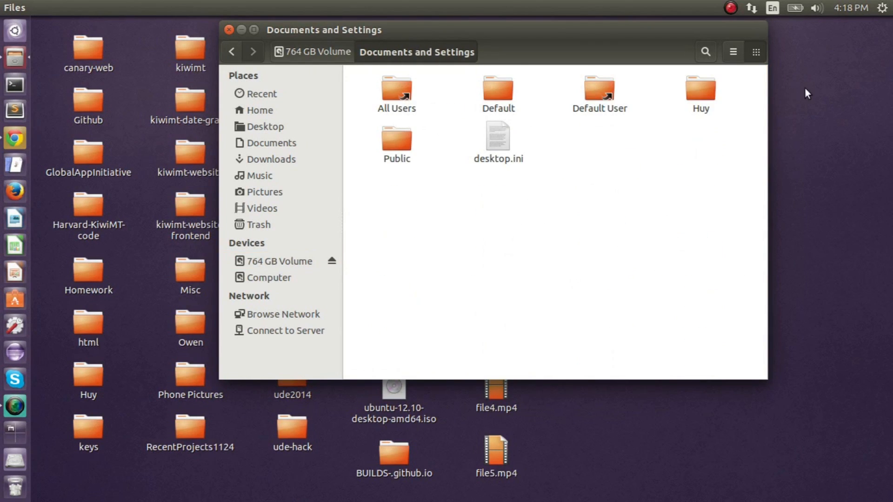
double_click(700, 91)
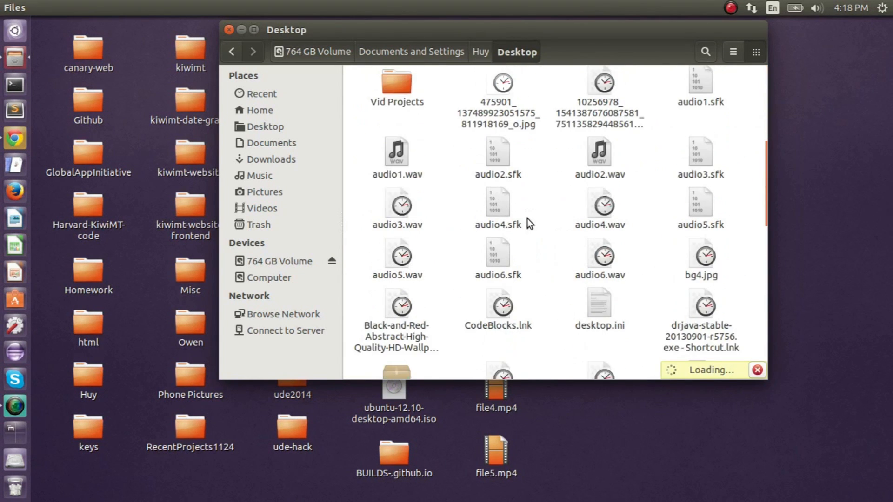
scroll("down", 3)
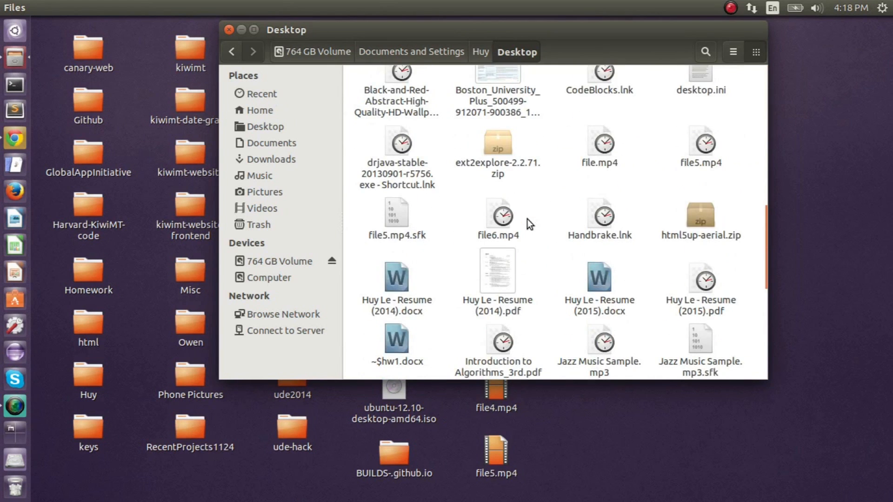
scroll("down", 3)
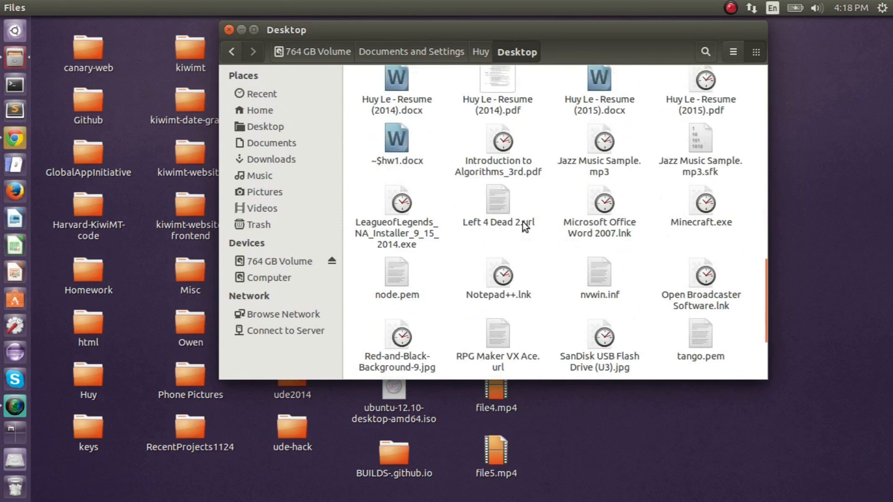
scroll("down", 3)
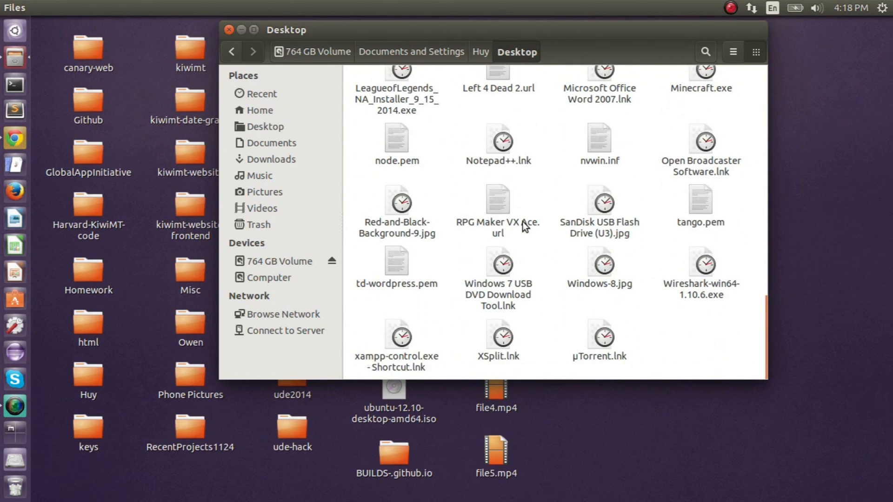
right_click(398, 202)
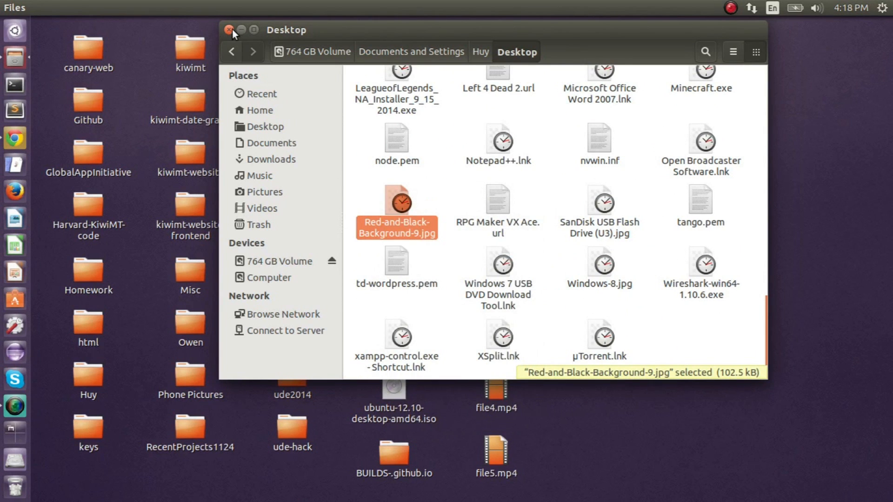
left_click(229, 30)
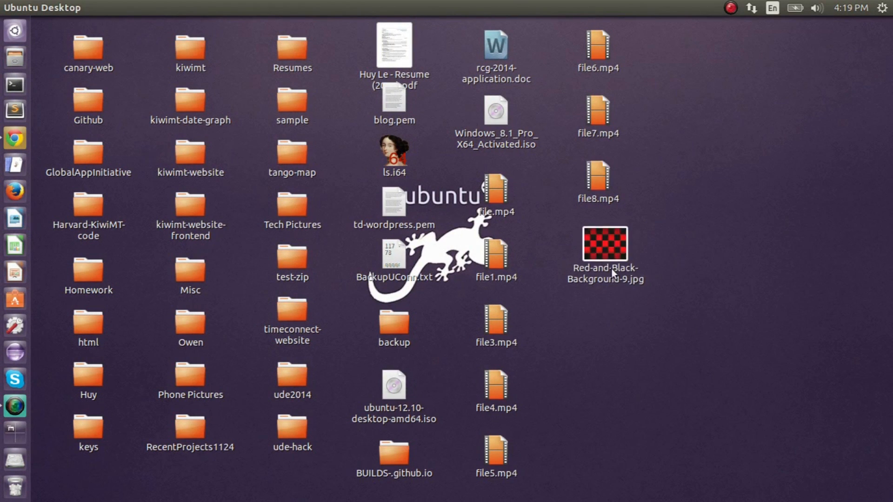
left_click(605, 244)
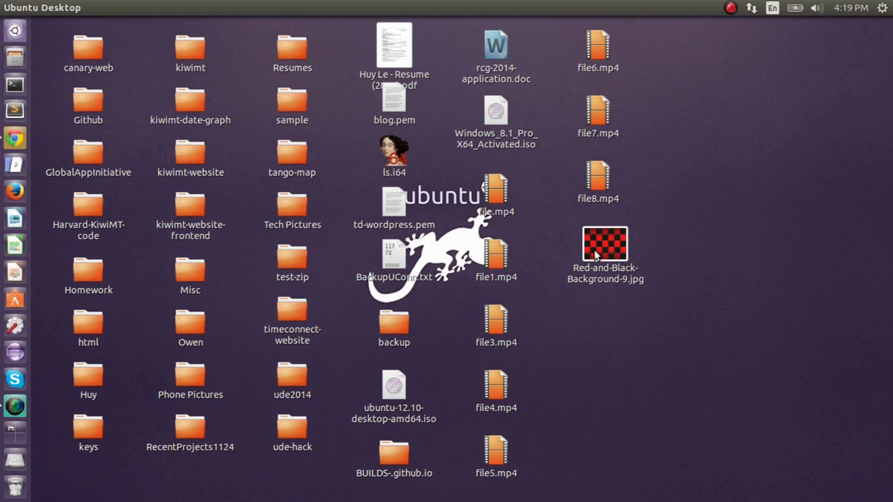
left_click(605, 245)
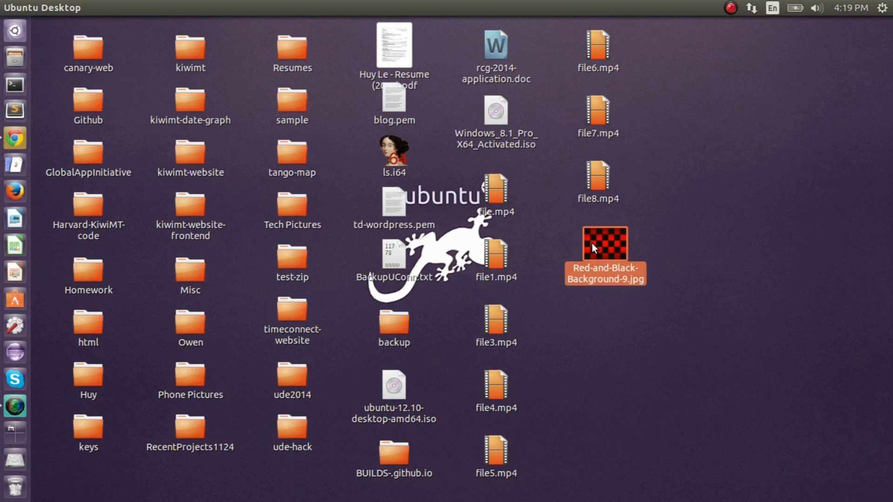
double_click(605, 243)
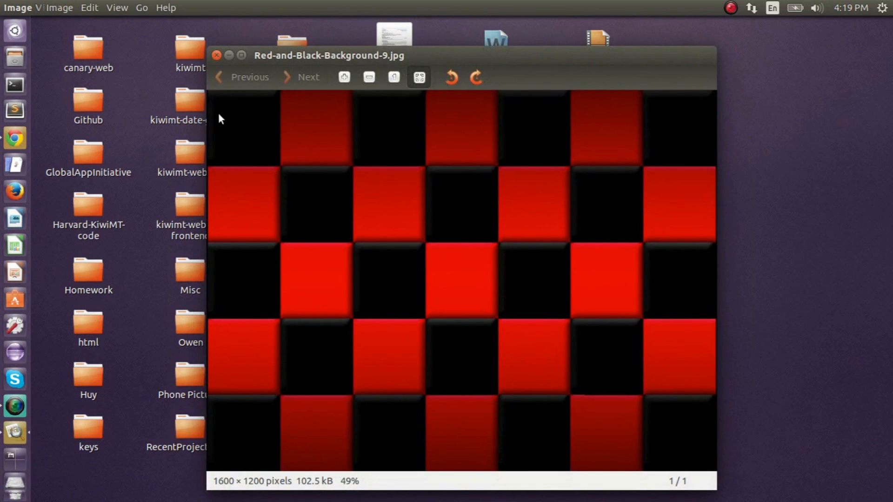
left_click(216, 54)
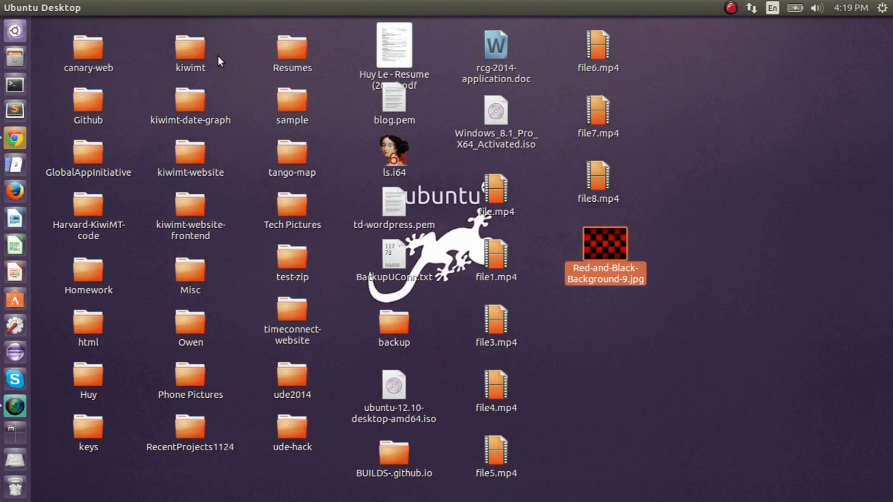
left_click(698, 290)
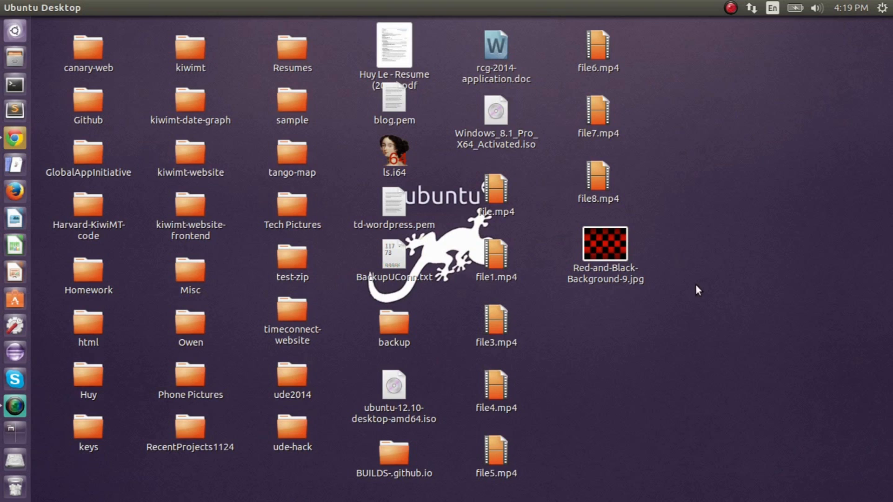